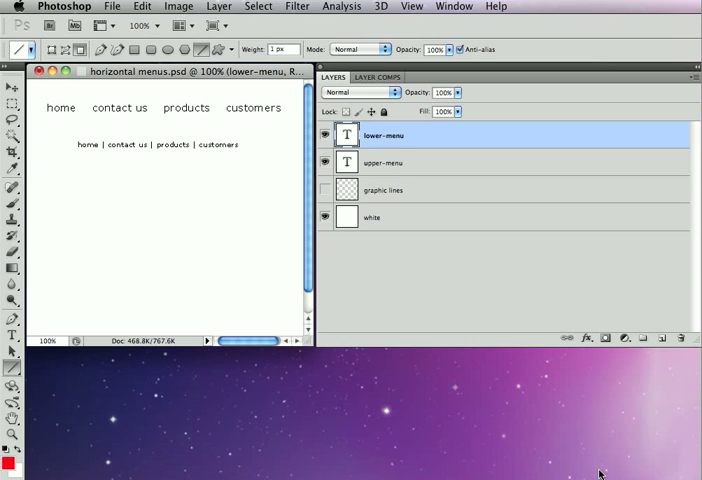
mouse_move(608, 472)
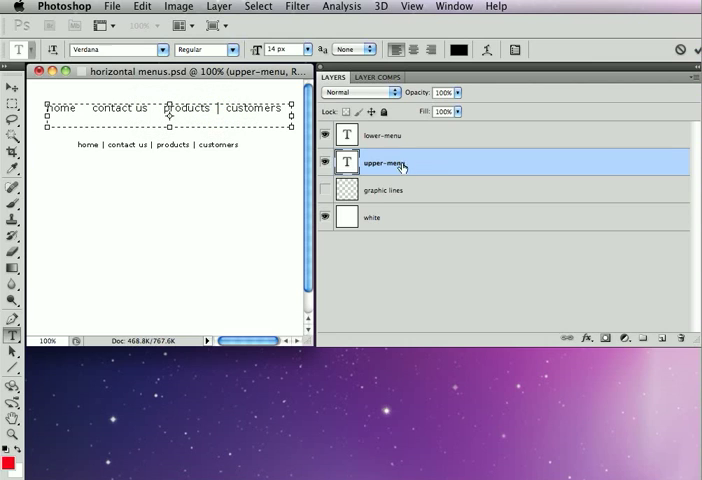
mouse_move(412, 166)
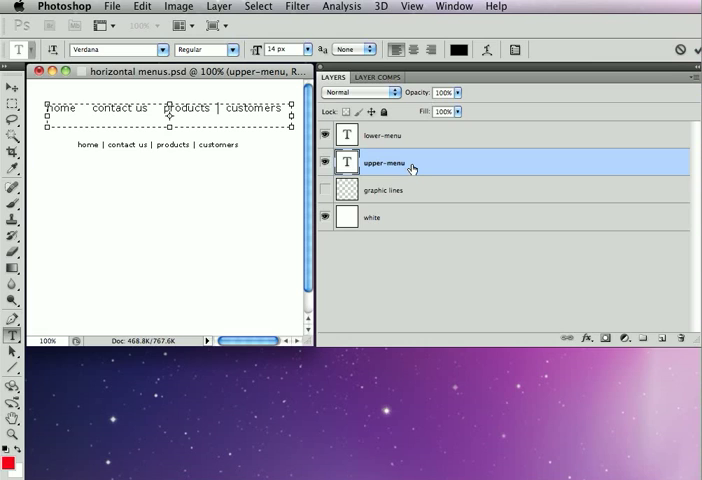
left_click(396, 136)
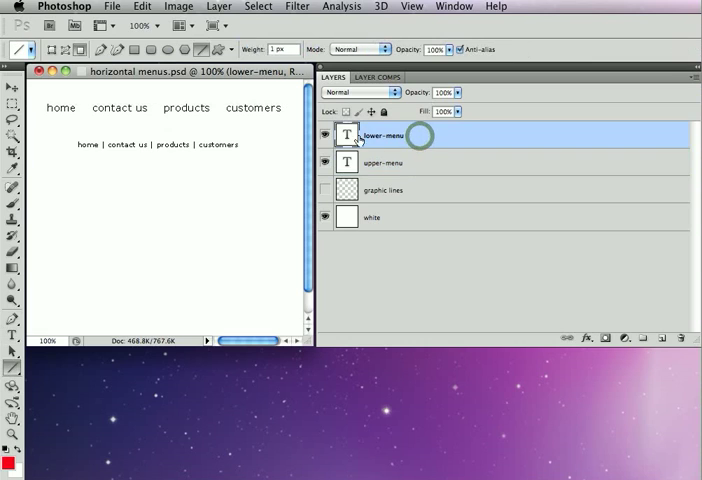
double_click(346, 136)
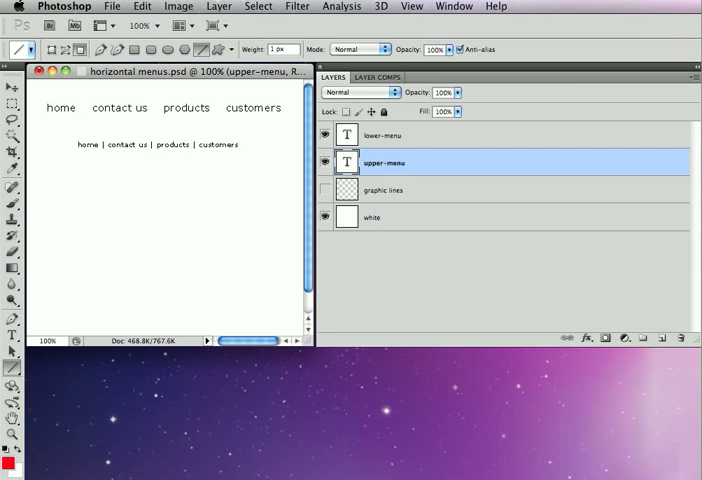
mouse_move(446, 162)
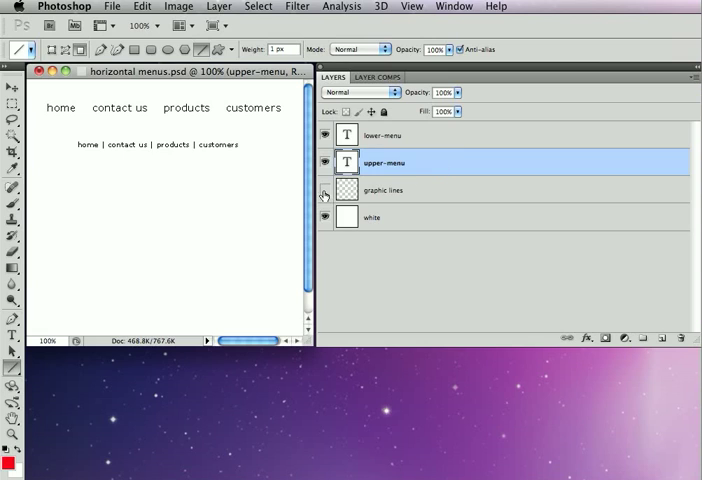
Show the red guide lines layer and launch SiteGrinder on horizontal menus.psd.
left_click(324, 196)
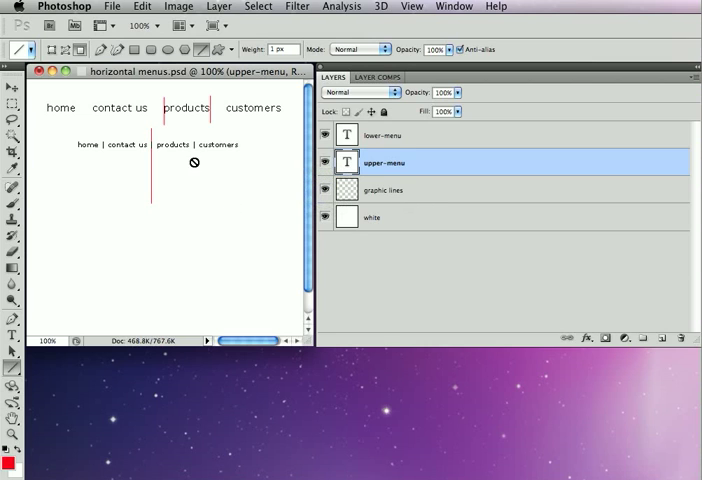
mouse_move(152, 146)
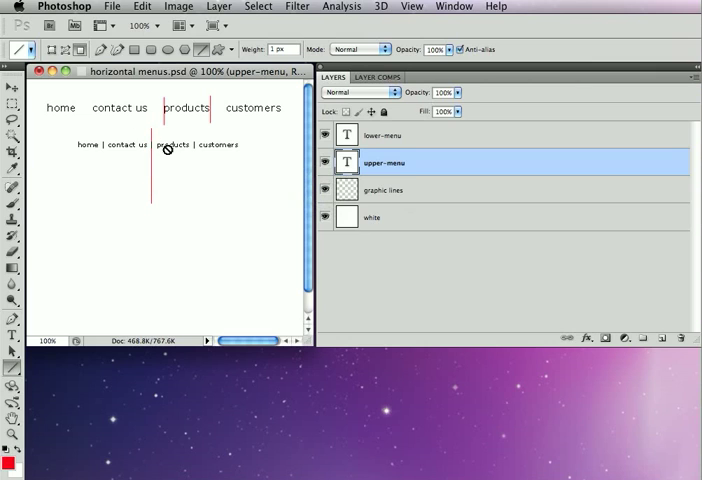
mouse_move(218, 128)
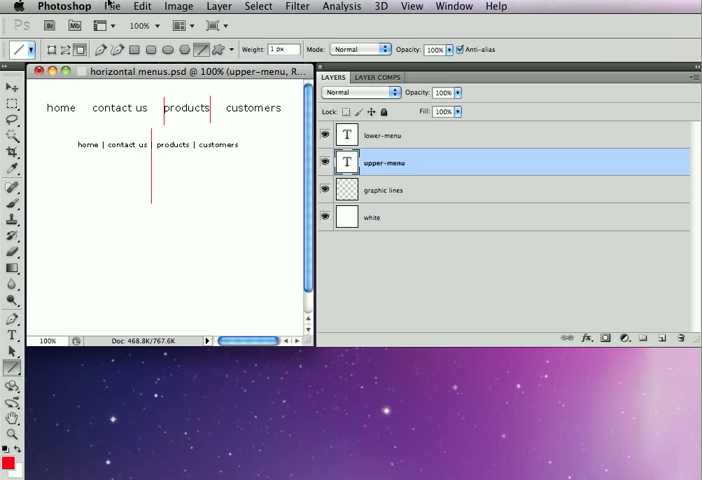
left_click(124, 8)
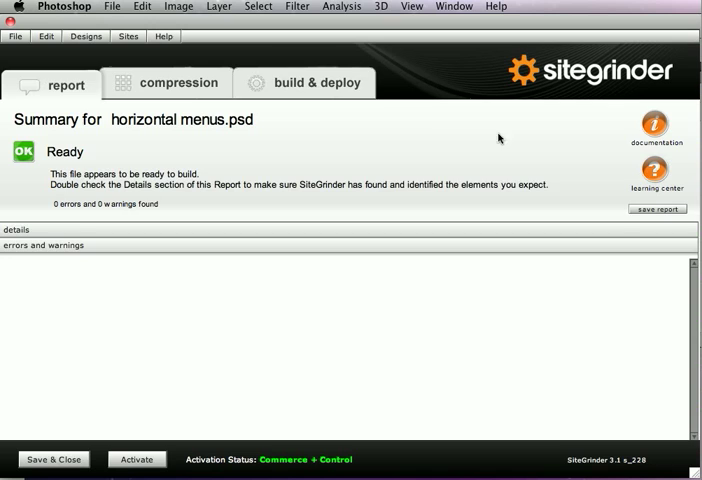
Build and deploy the design, then view the built page in the browser's Design Manager.
left_click(308, 84)
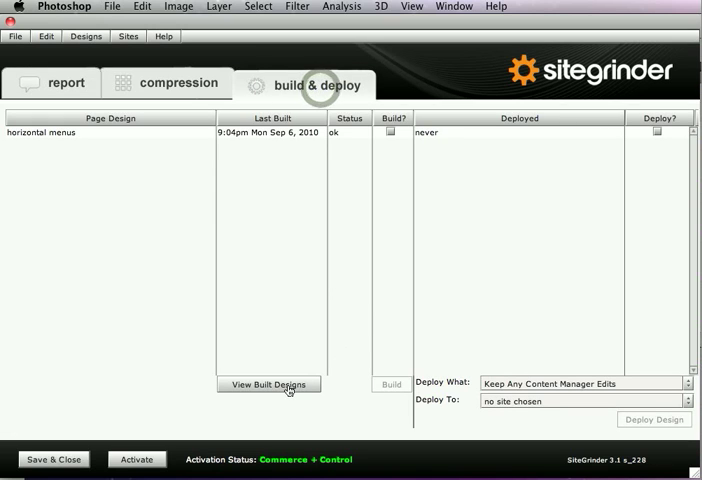
left_click(268, 384)
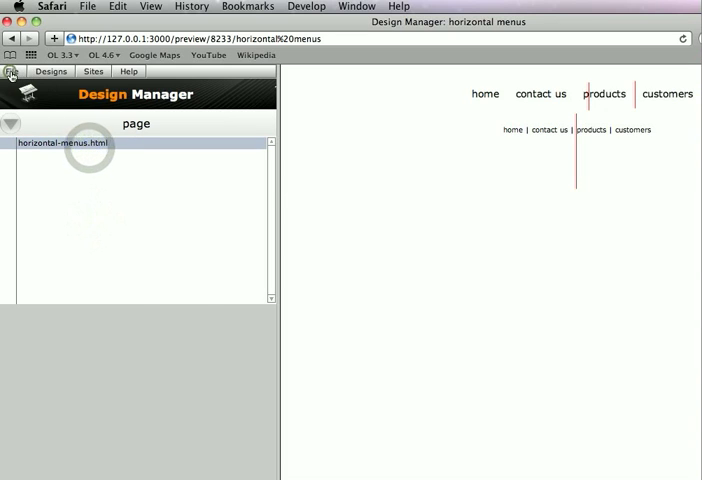
left_click(14, 72)
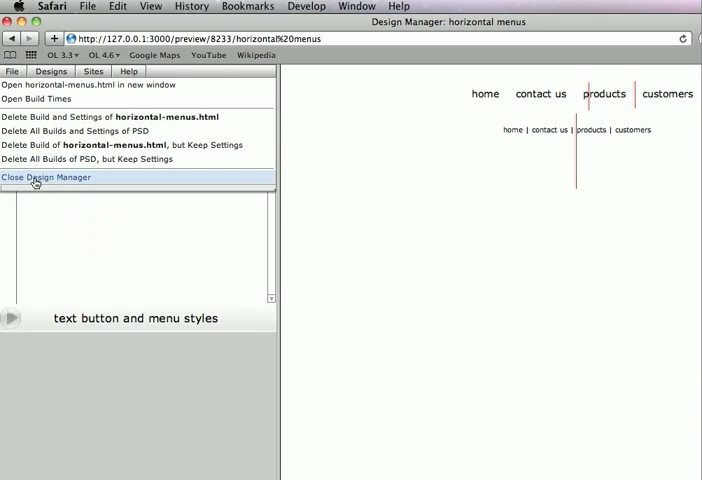
Close the Design Manager so horizontal-menus.html displays alone.
left_click(46, 176)
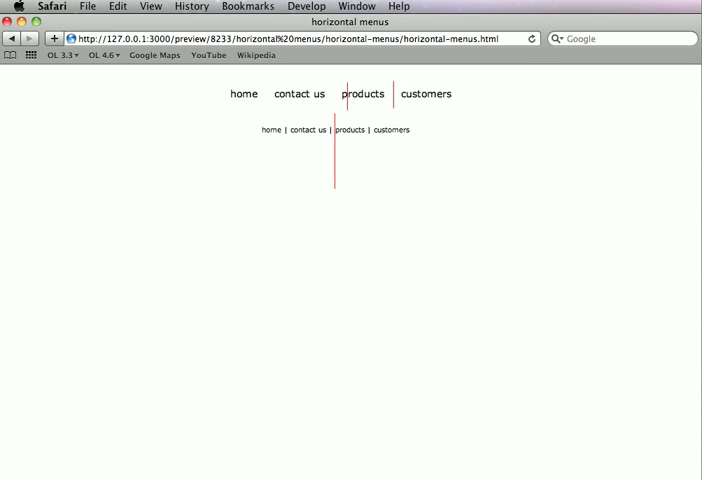
mouse_move(340, 144)
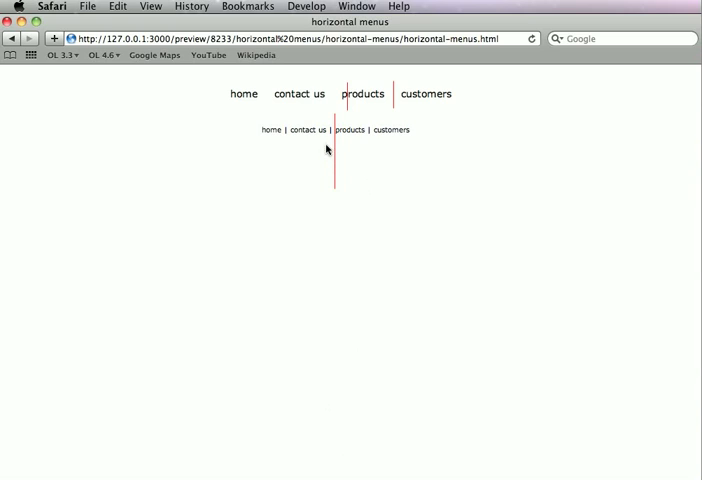
mouse_move(334, 148)
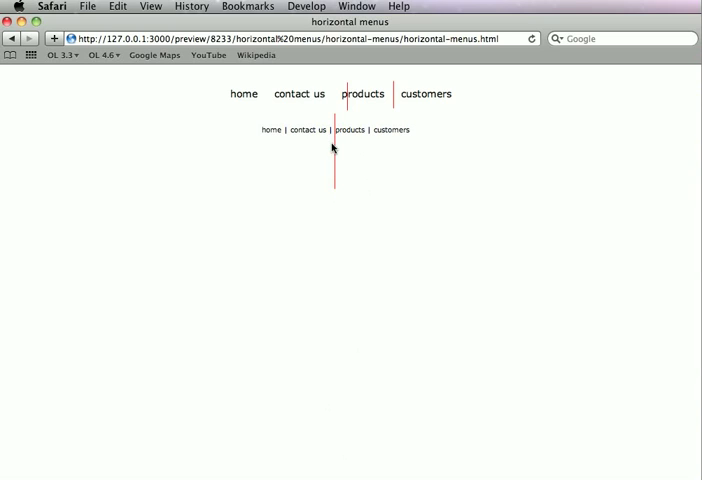
mouse_move(370, 148)
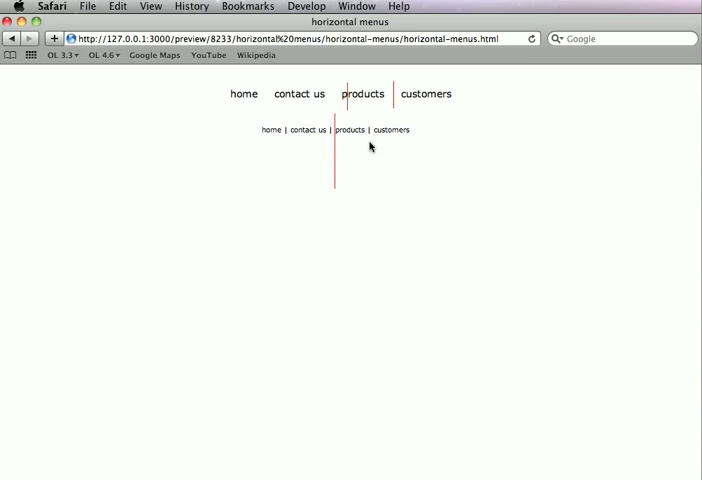
mouse_move(388, 156)
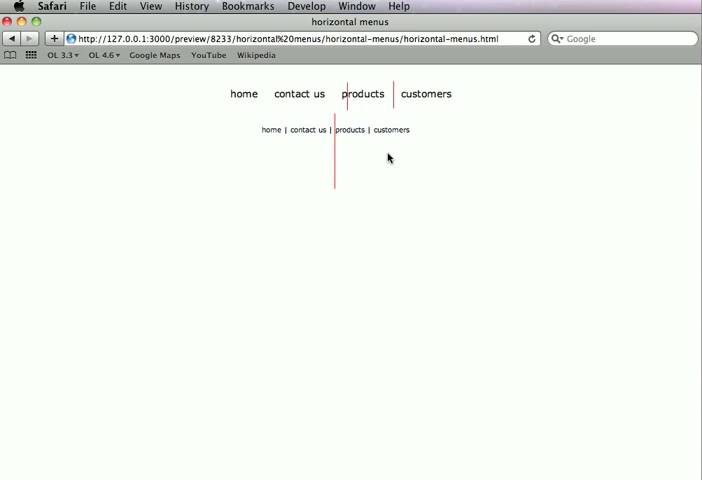
mouse_move(300, 104)
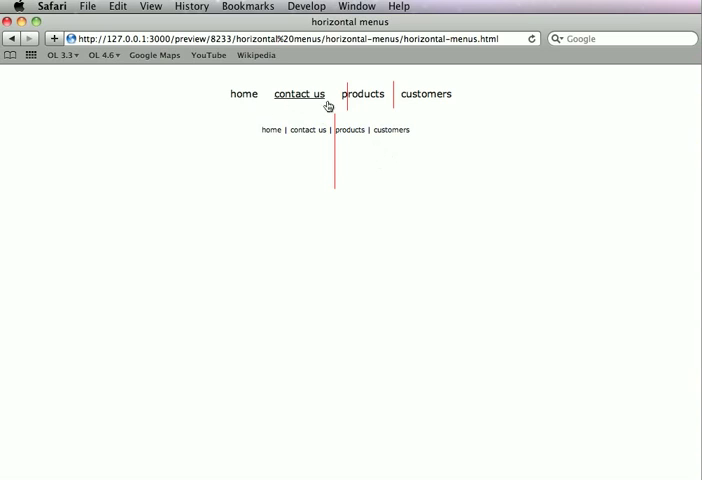
mouse_move(278, 108)
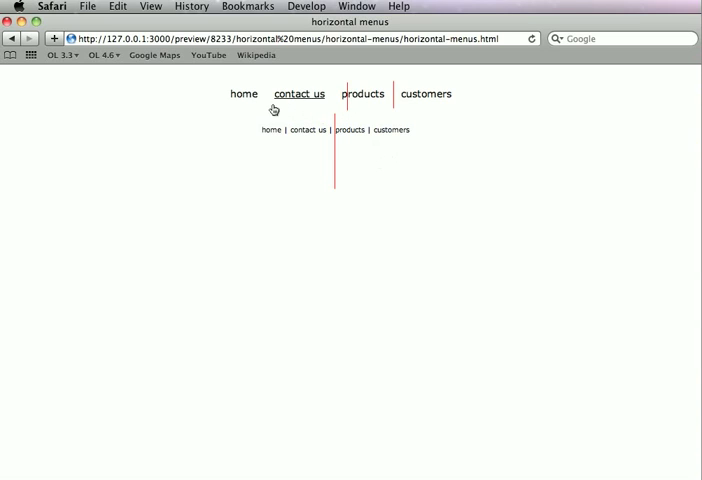
mouse_move(376, 120)
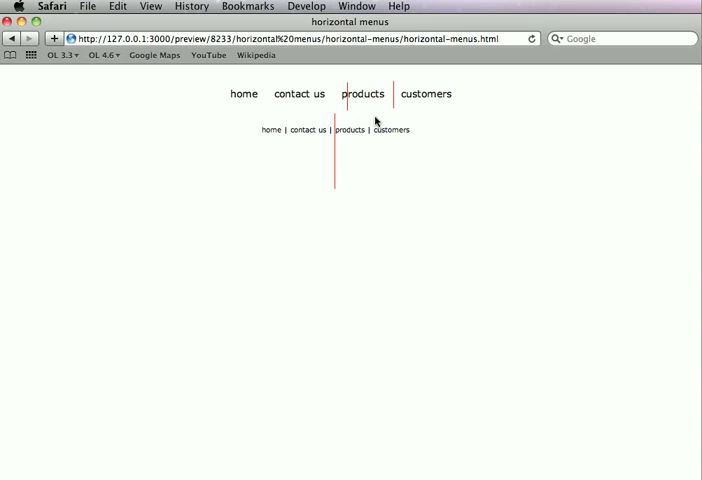